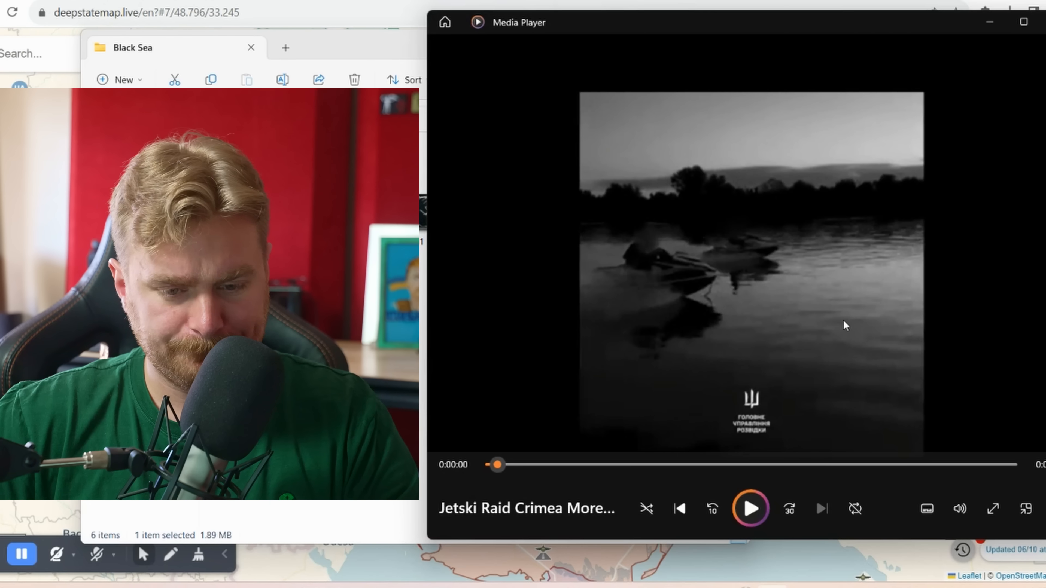
Step: Play the Jetski Raid Crimea clip in Media Player, then close the player
left_click(750, 508)
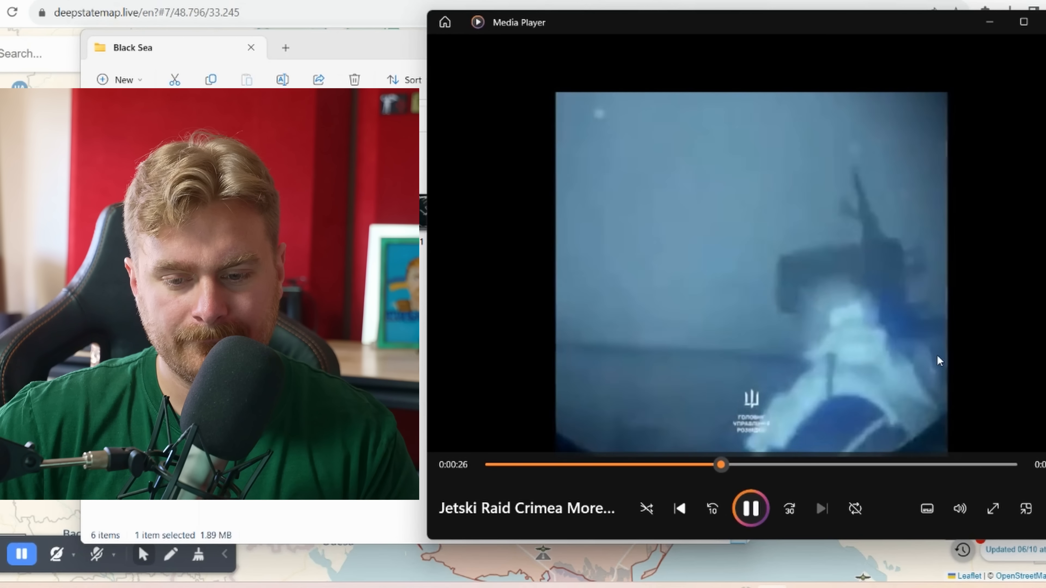
left_click(1022, 22)
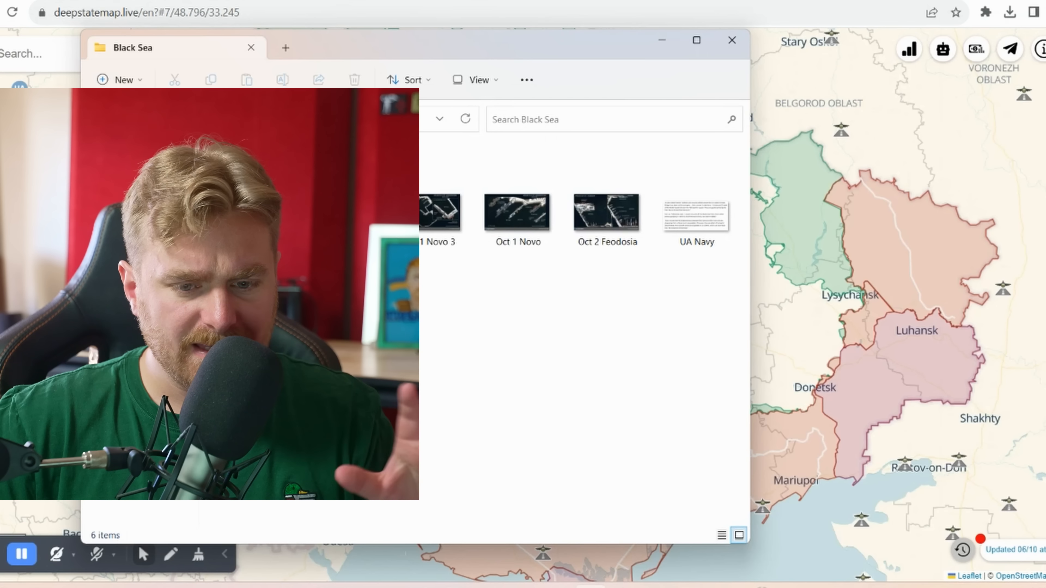
mouse_move(634, 271)
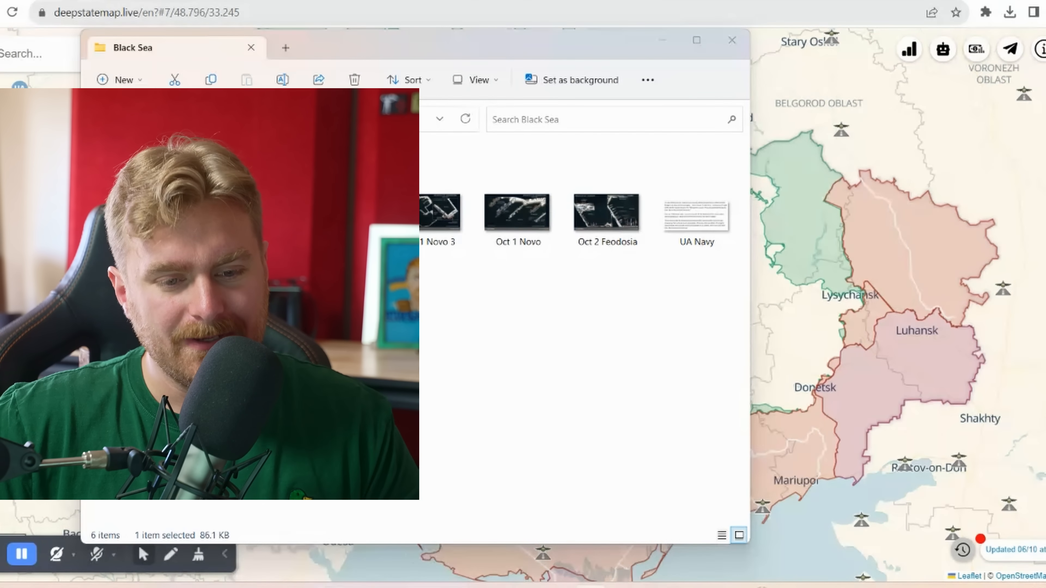
double_click(516, 212)
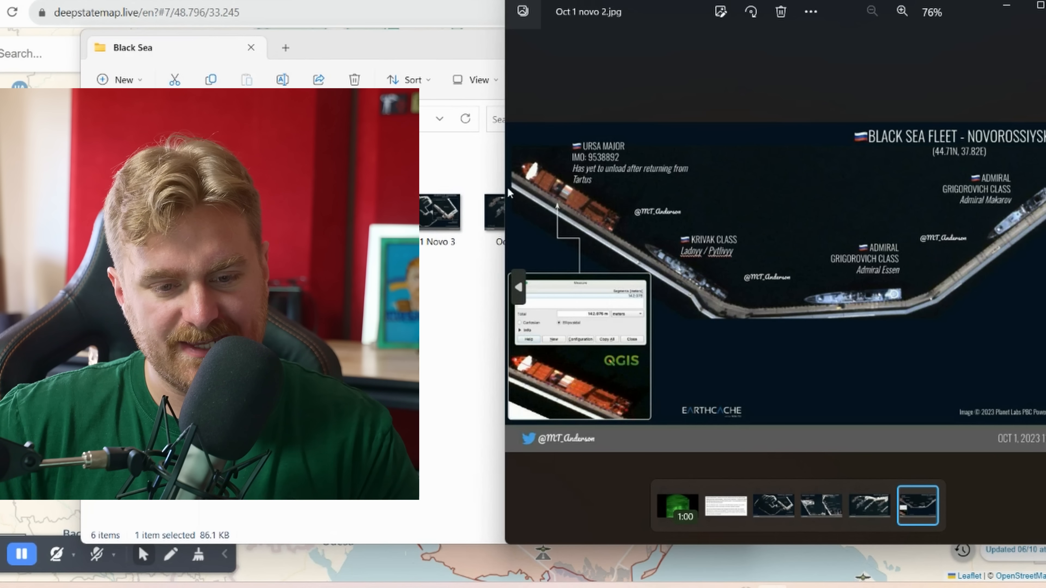
left_click(901, 12)
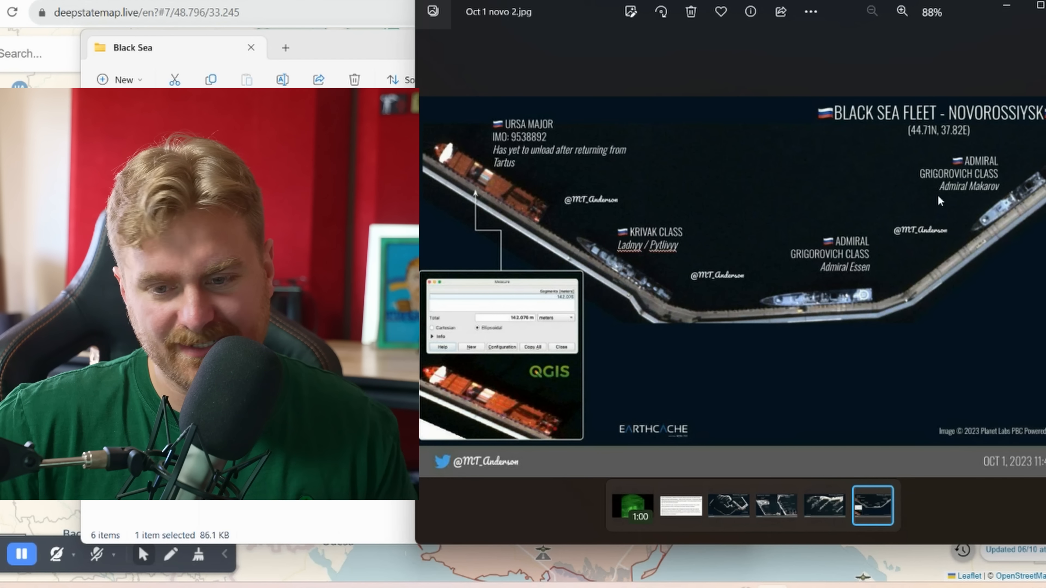
mouse_move(764, 282)
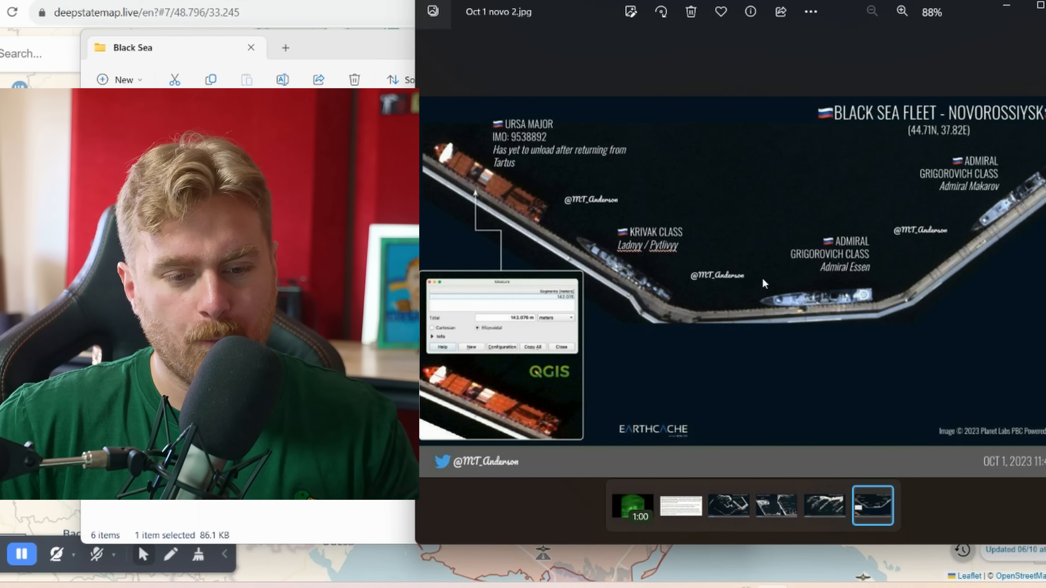
mouse_move(822, 379)
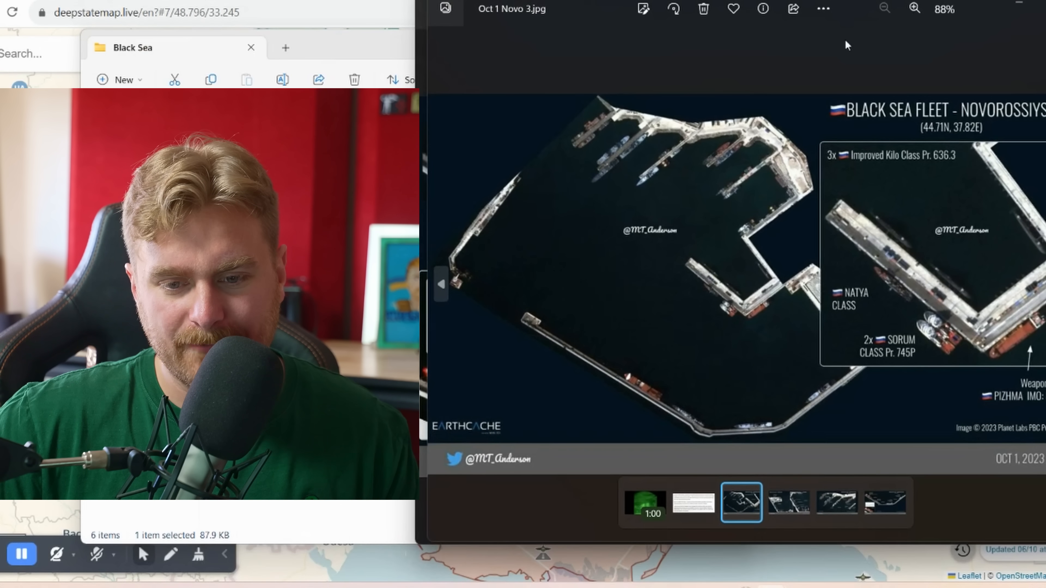
mouse_move(1019, 119)
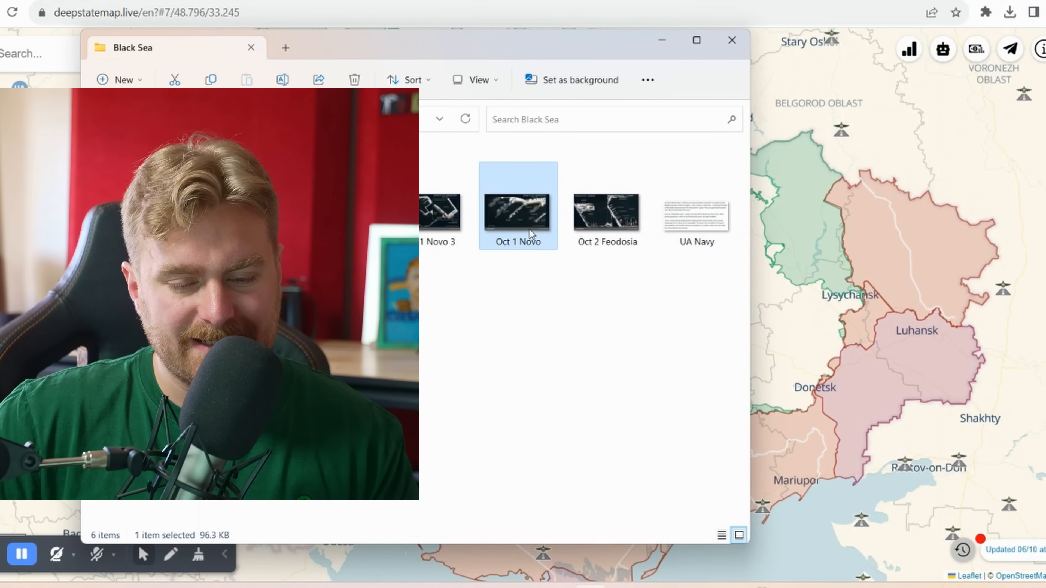
Step: View the Oct 1 Novo and Oct 2 Feodosia fleet satellite images in Photos
double_click(517, 205)
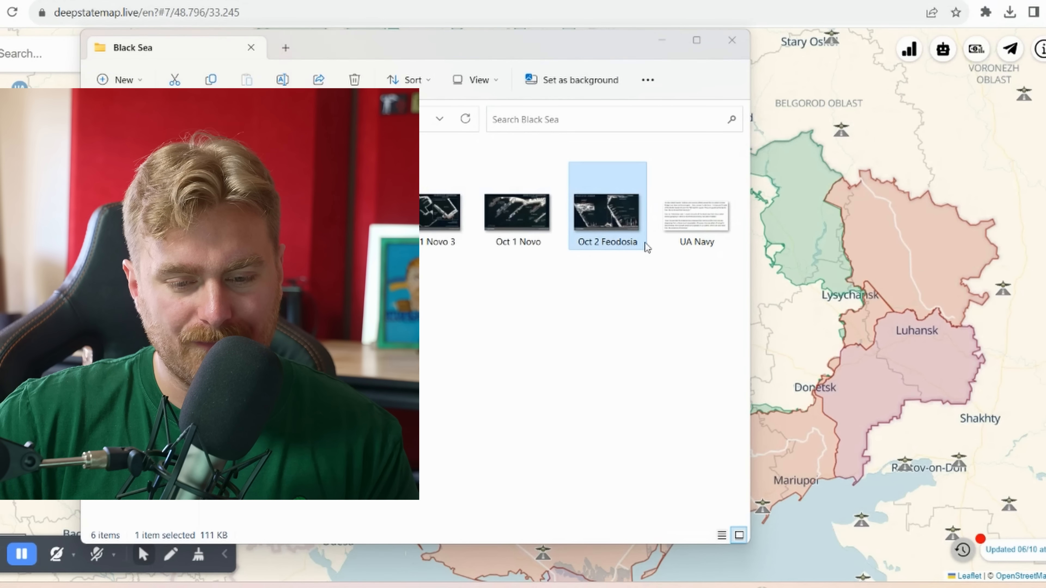
double_click(605, 205)
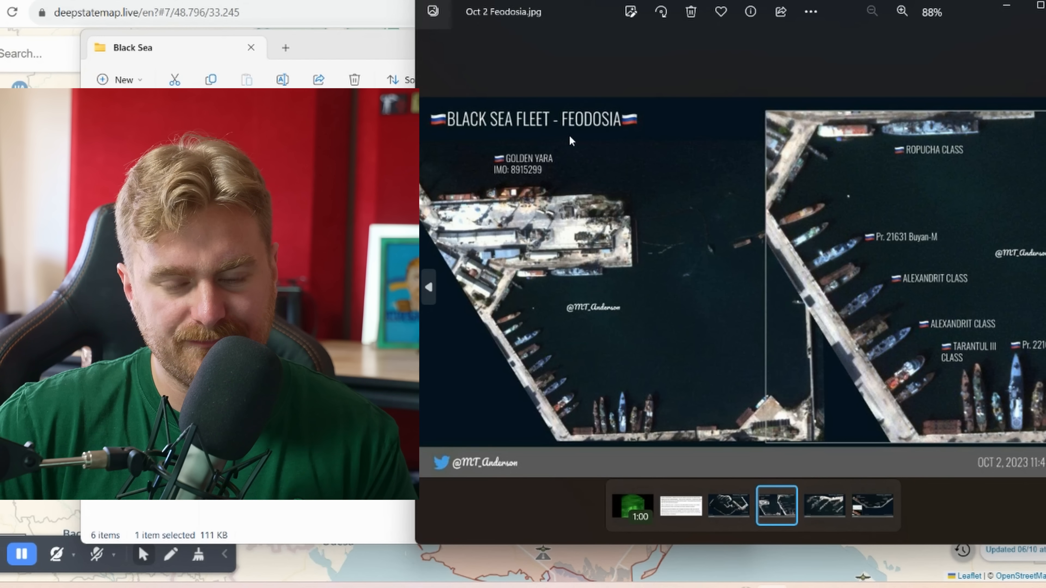
mouse_move(862, 175)
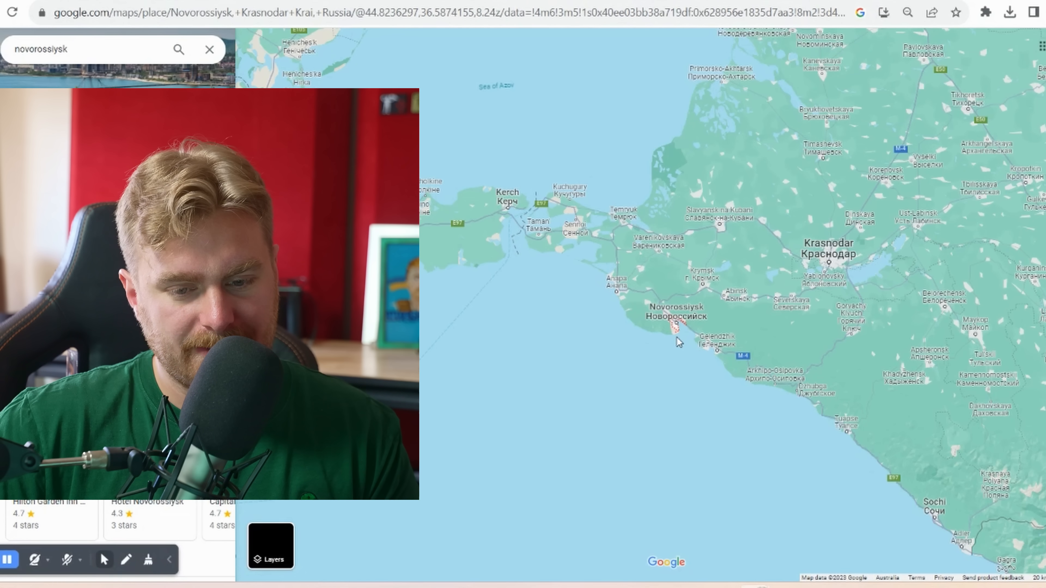
Step: Show the Novorossiysk place card, then zoom out over the Black Sea and back in toward Feodosia
left_click(676, 314)
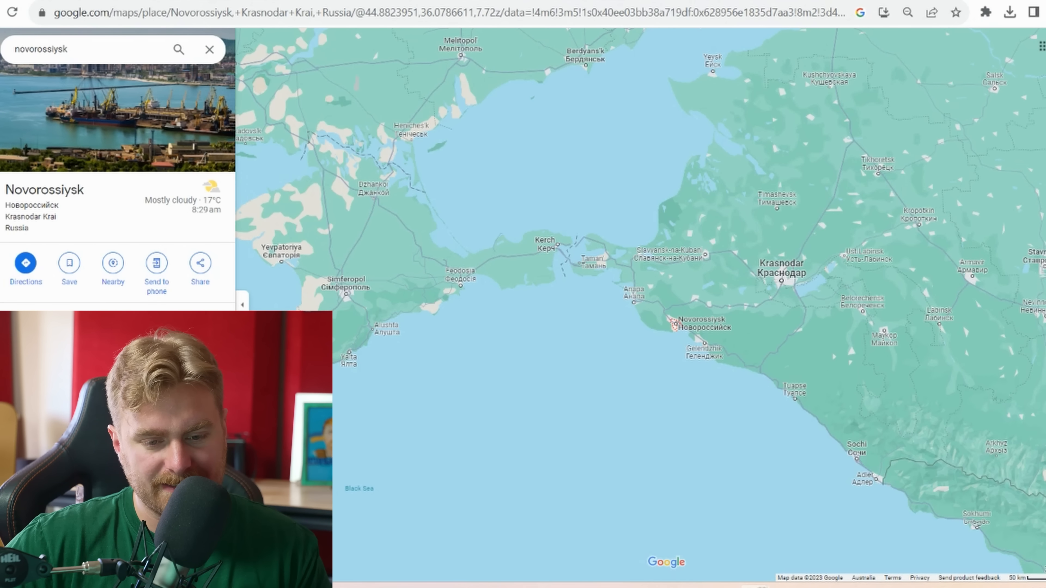
mouse_move(455, 362)
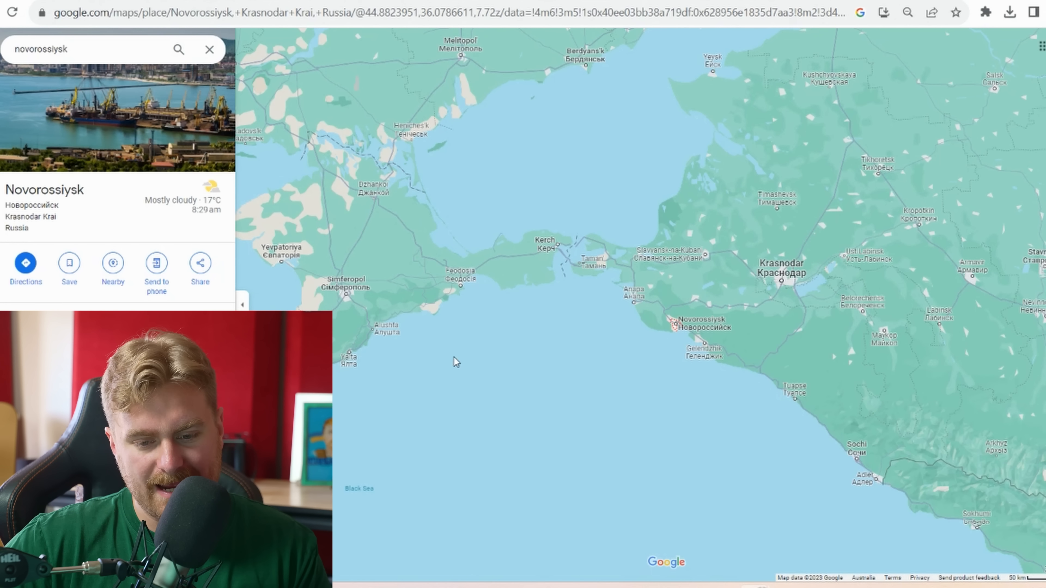
scroll("down", 3)
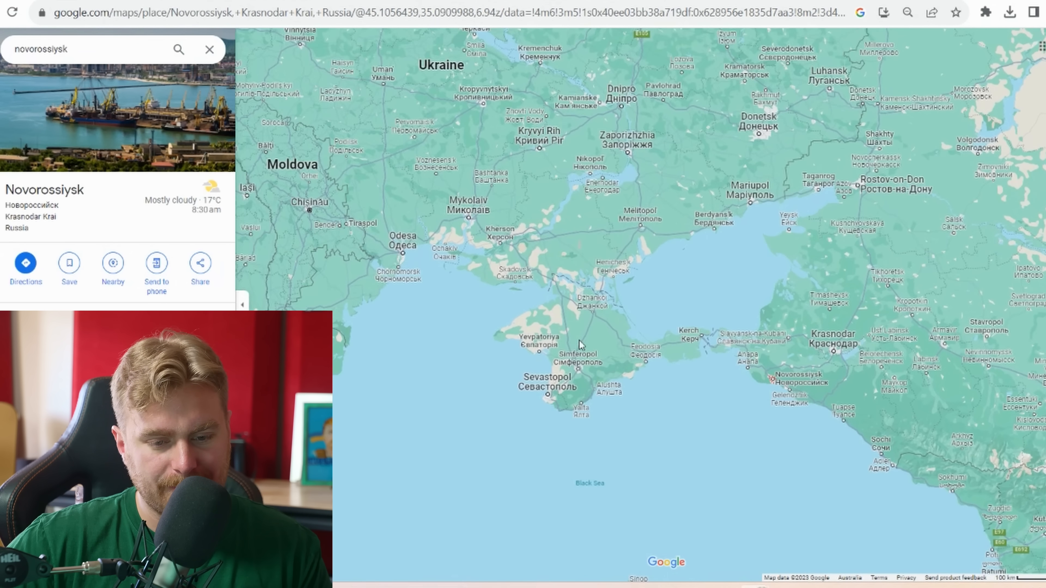
scroll("up", 3)
type("feodosia")
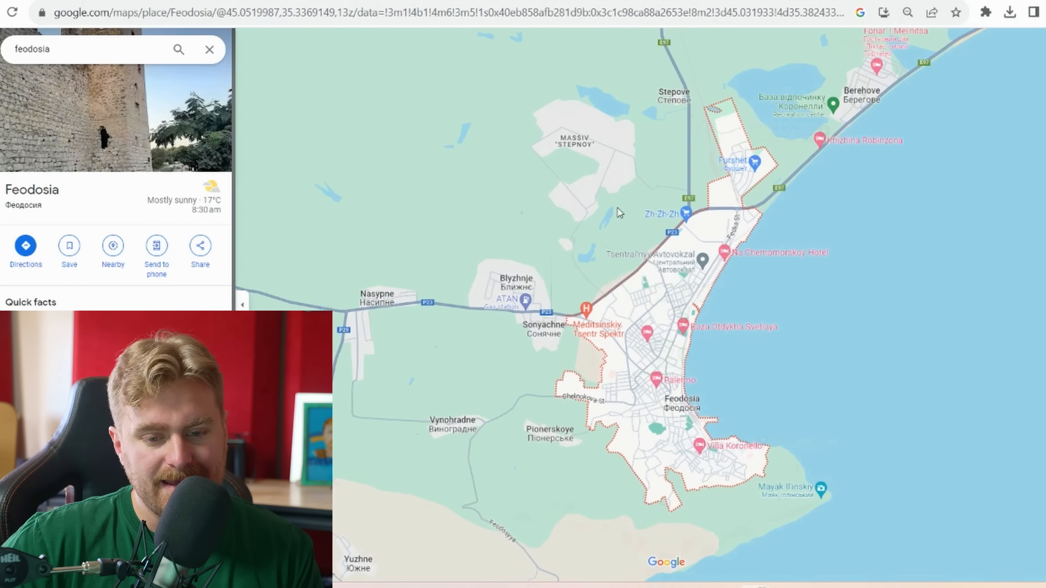
Step: Zoom out from Feodosia until all of Crimea, Sevastopol and Novorossiysk are visible
scroll("down", 3)
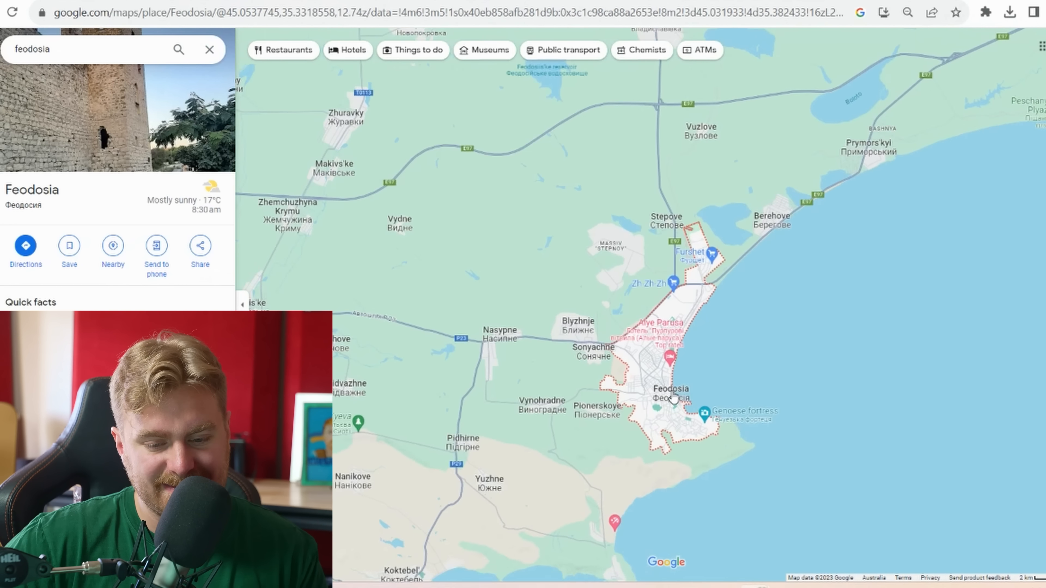
scroll("down", 3)
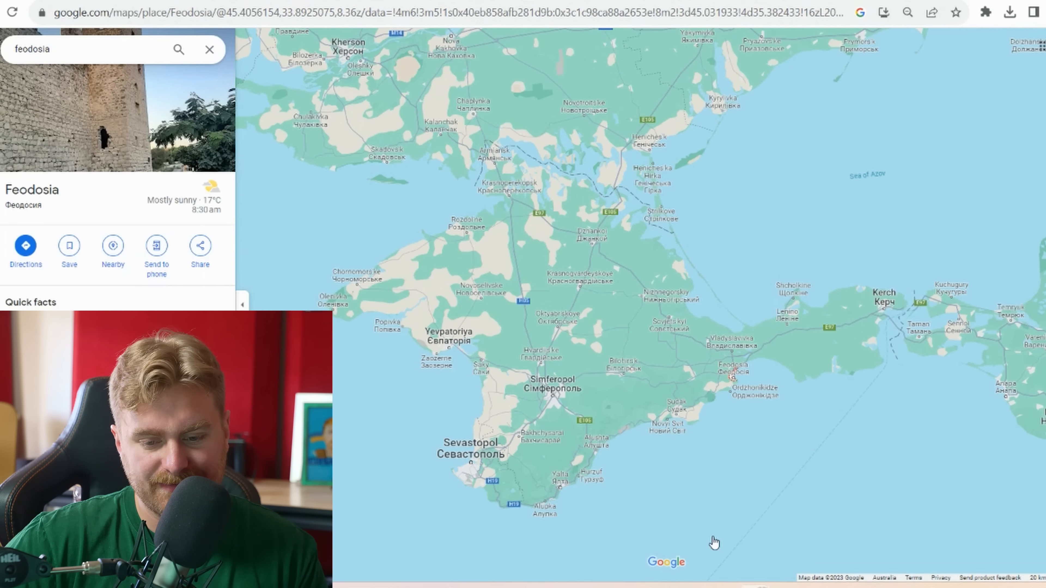
scroll("down", 3)
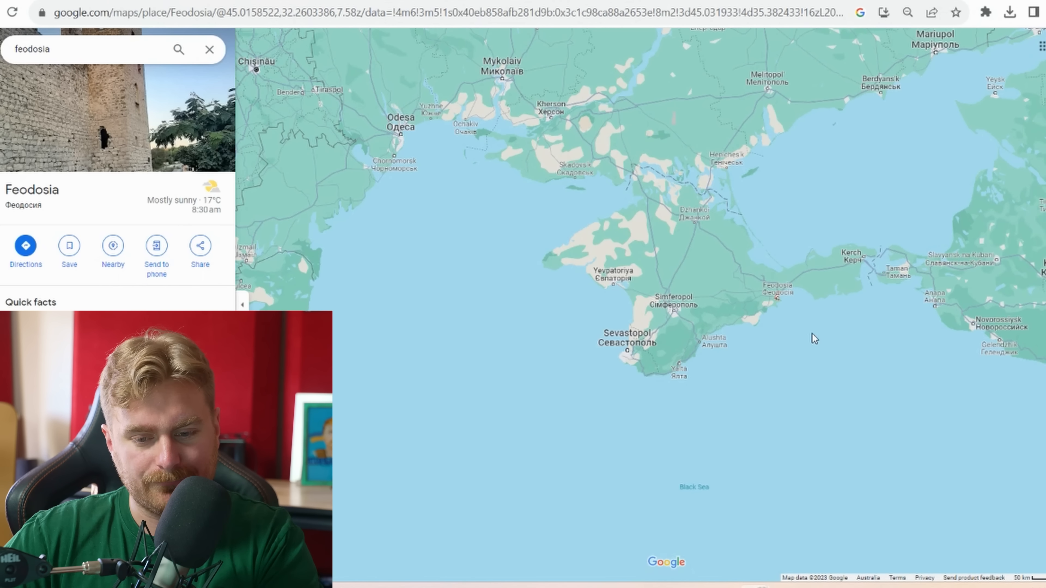
mouse_move(766, 328)
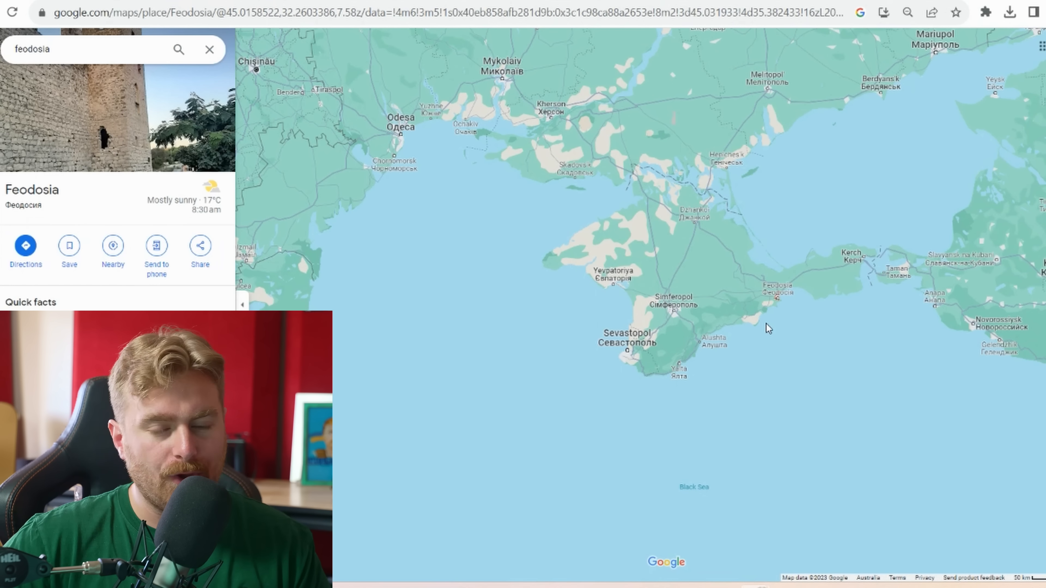
mouse_move(914, 312)
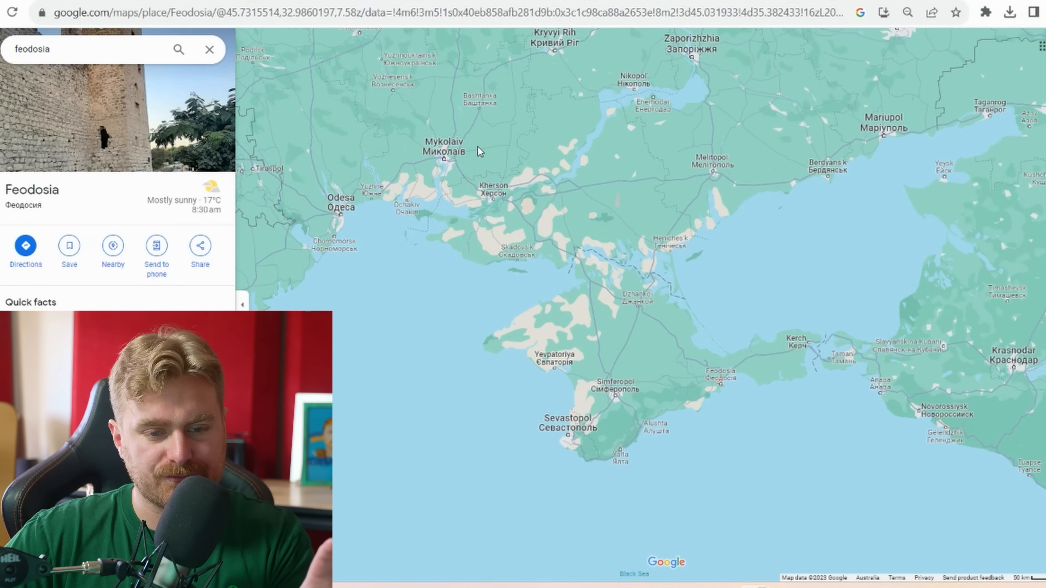
mouse_move(354, 247)
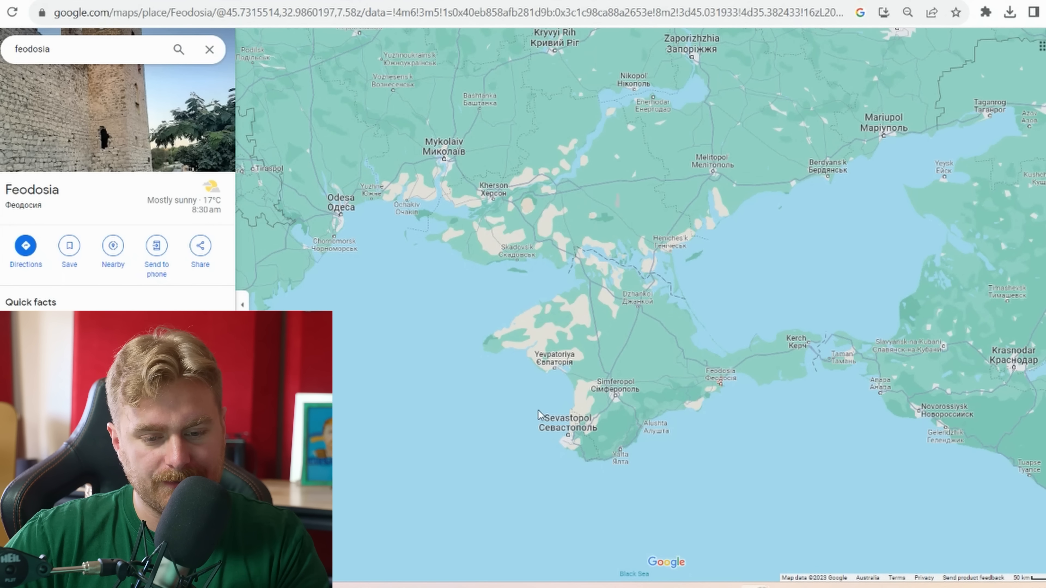
mouse_move(639, 409)
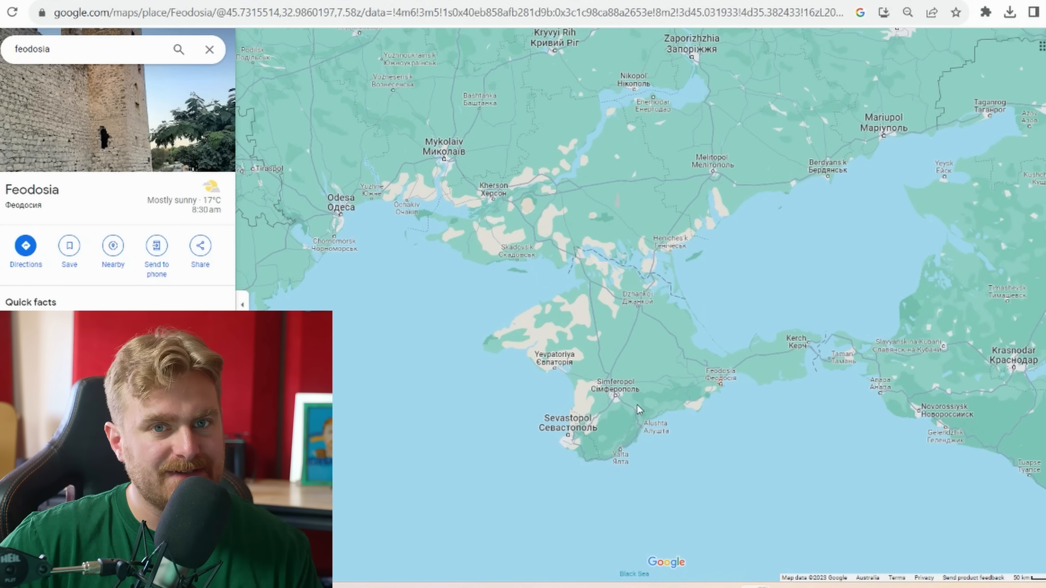